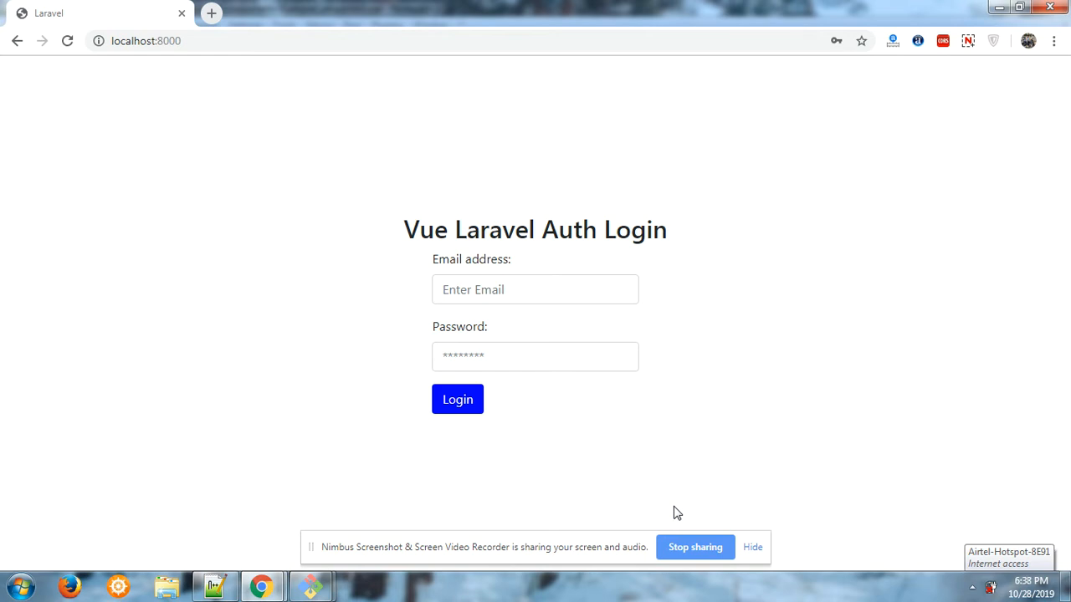
mouse_move(582, 465)
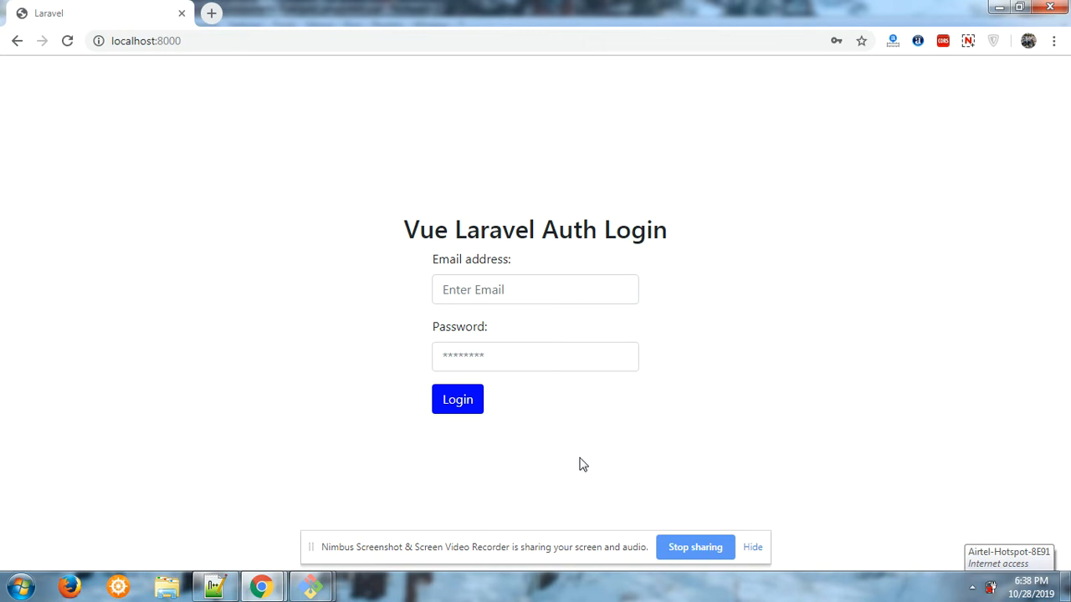
Submit the empty login form to trigger the Email required and Password required errors.
click(458, 398)
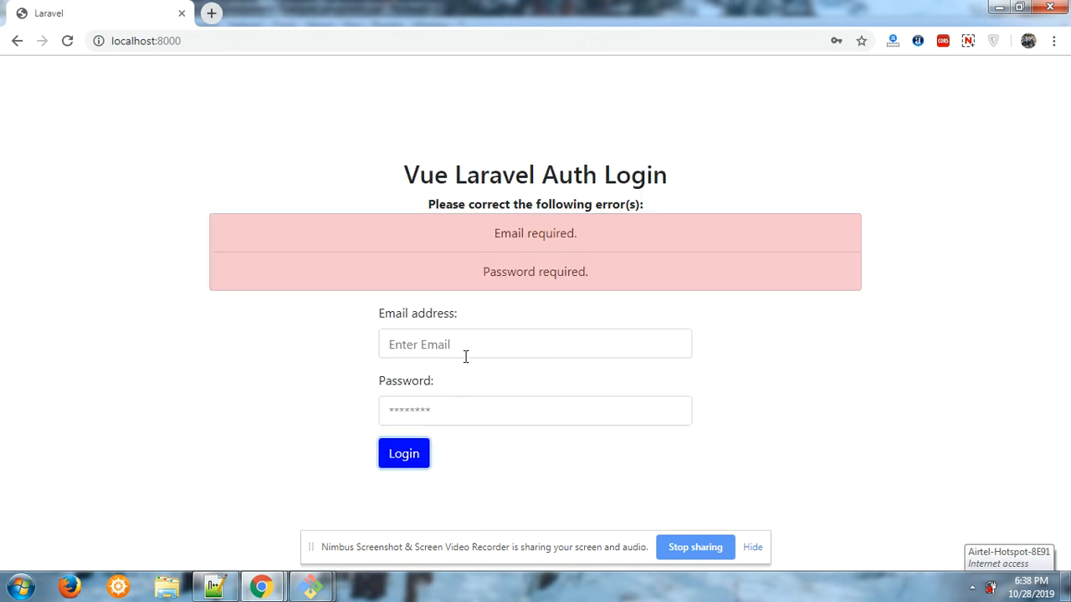
click(533, 344)
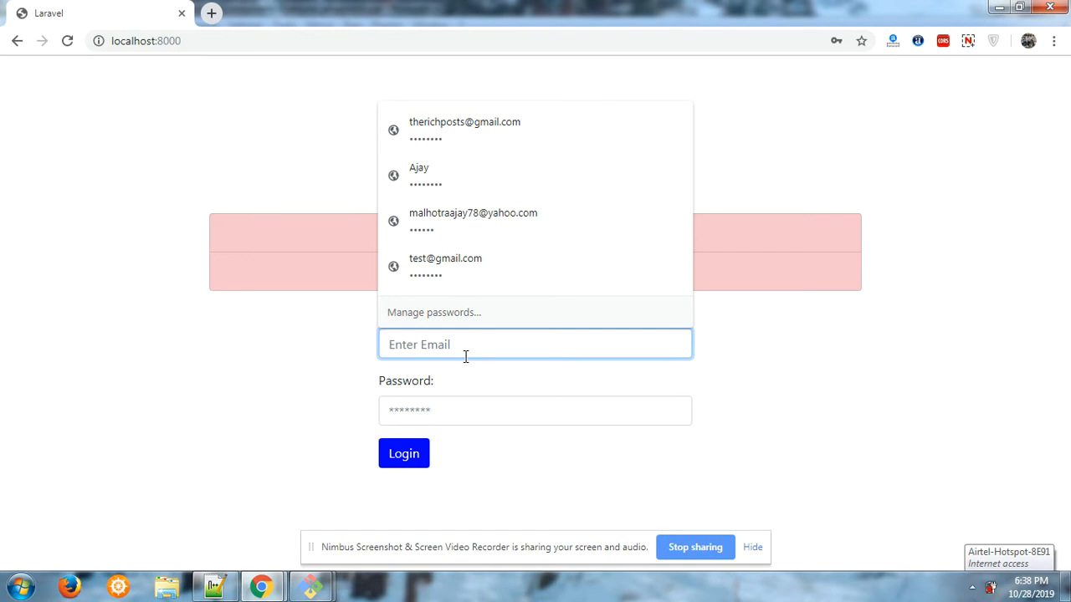
click(445, 266)
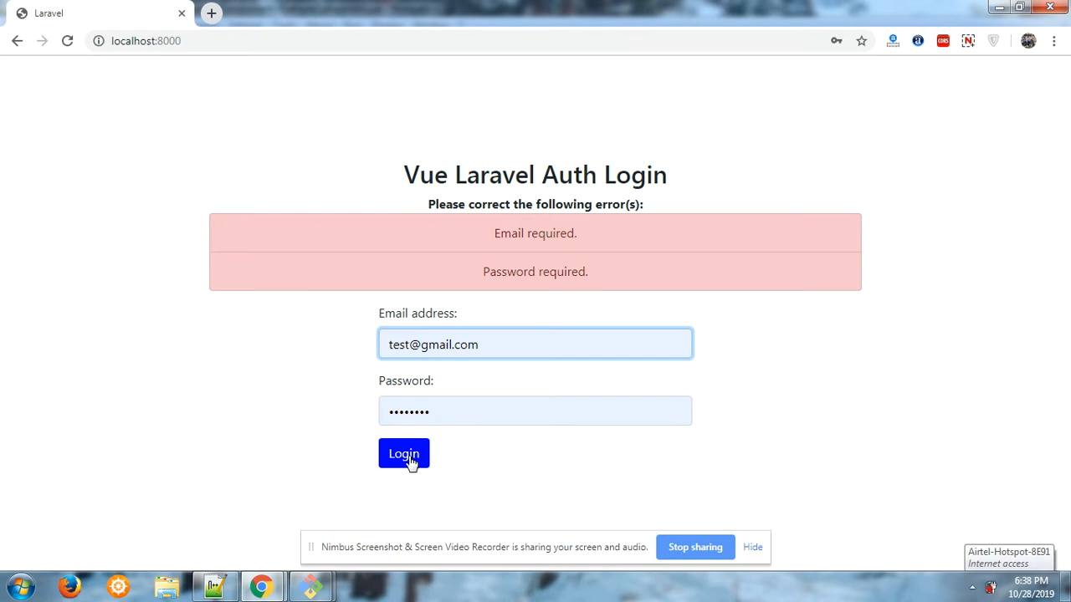
click(404, 454)
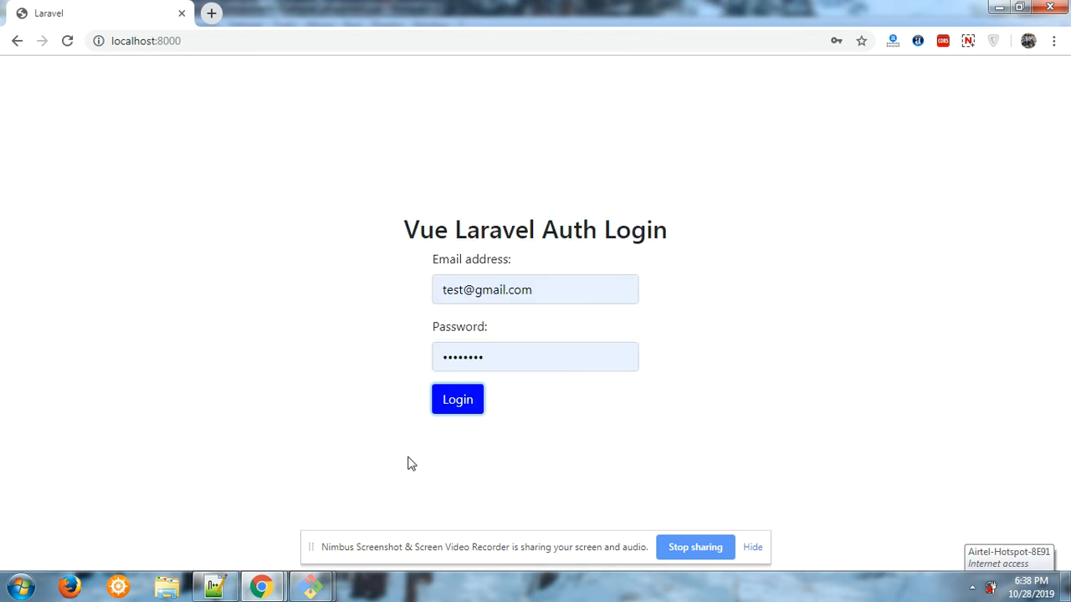
click(458, 398)
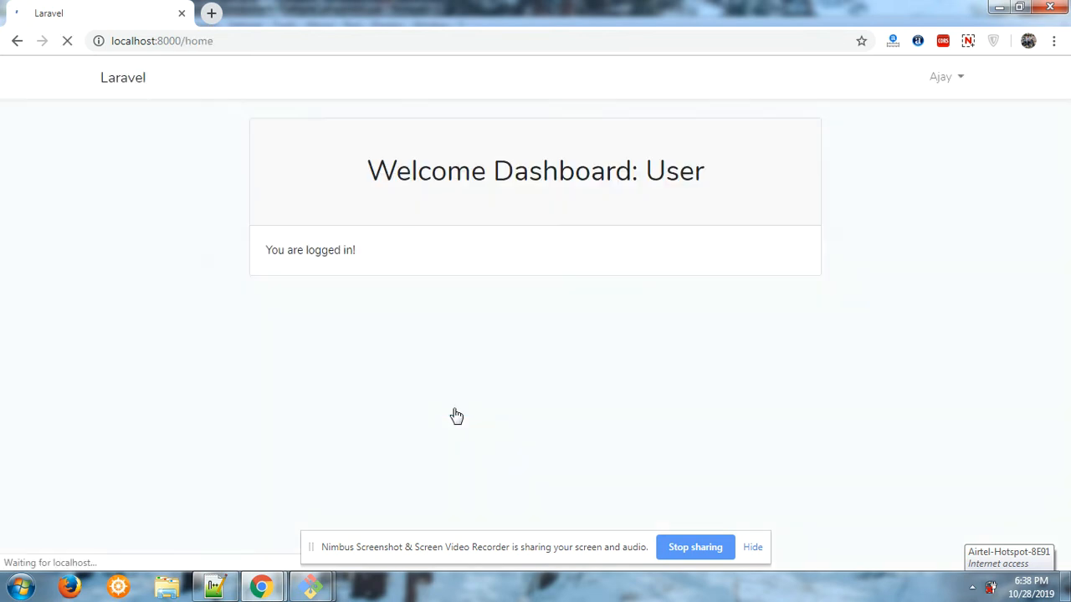
drag(348, 176, 680, 175)
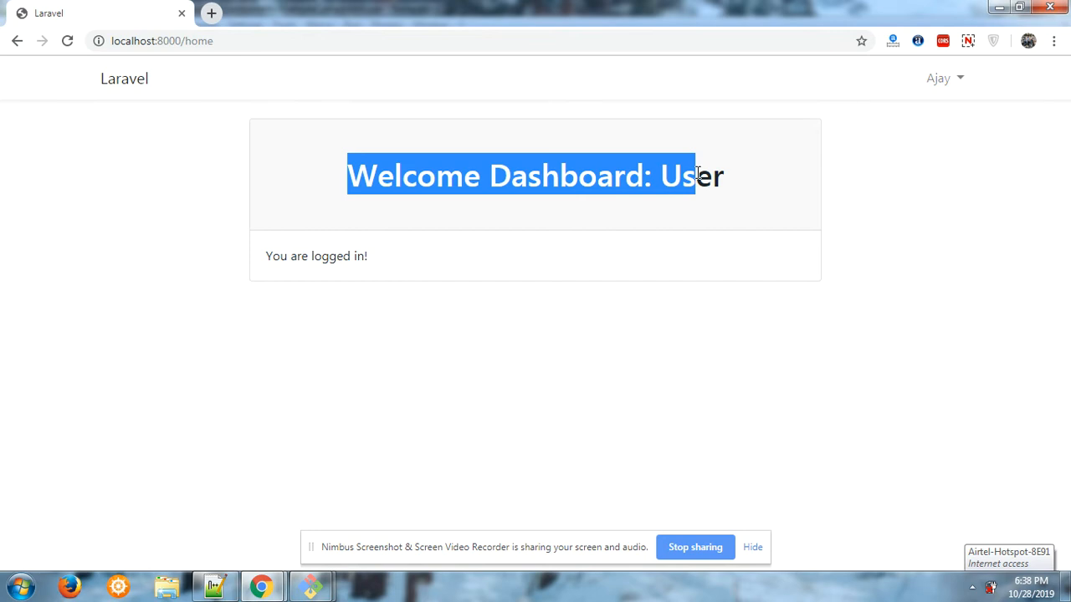
Log out of the dashboard from the user name dropdown.
click(937, 79)
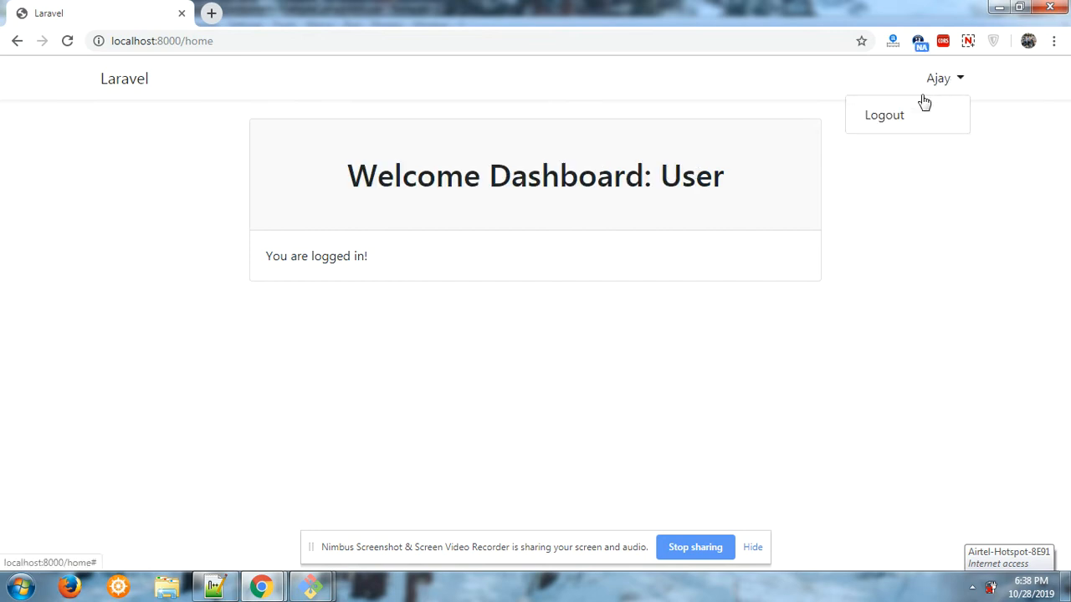
click(883, 114)
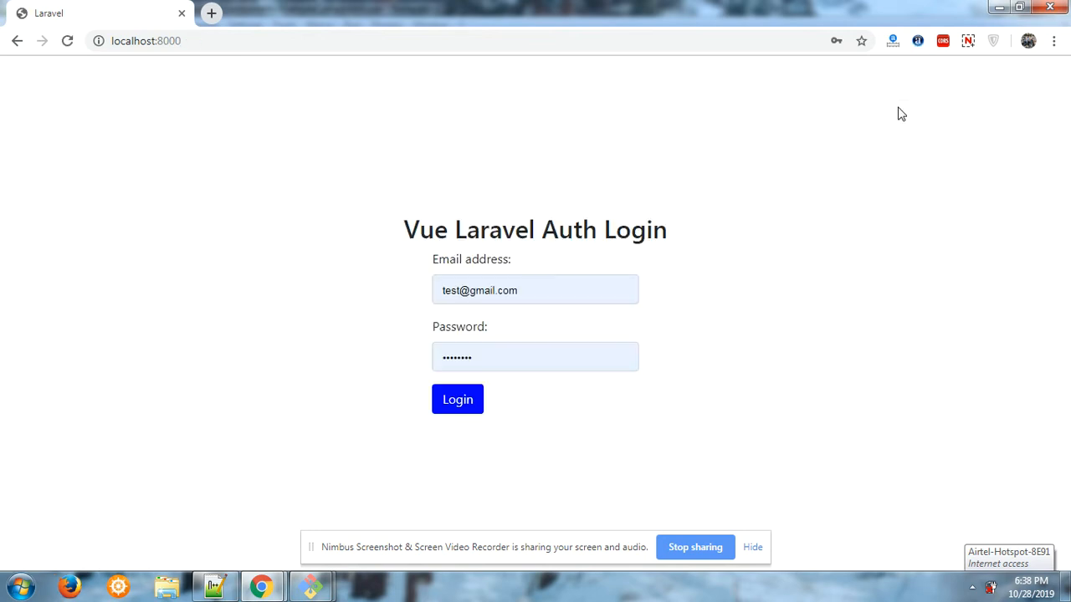
click(535, 289)
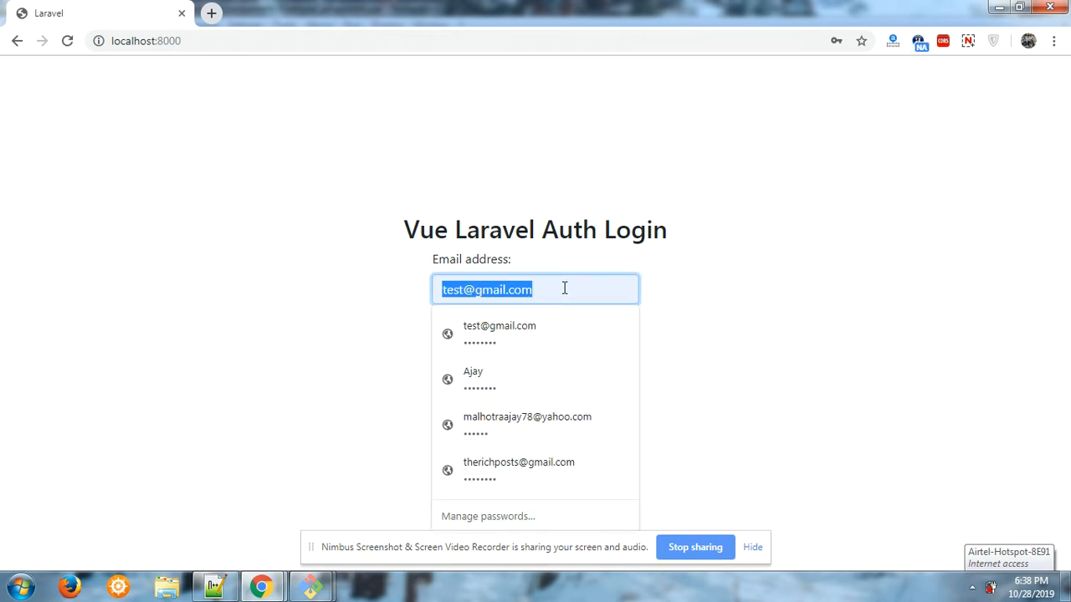
text(te)
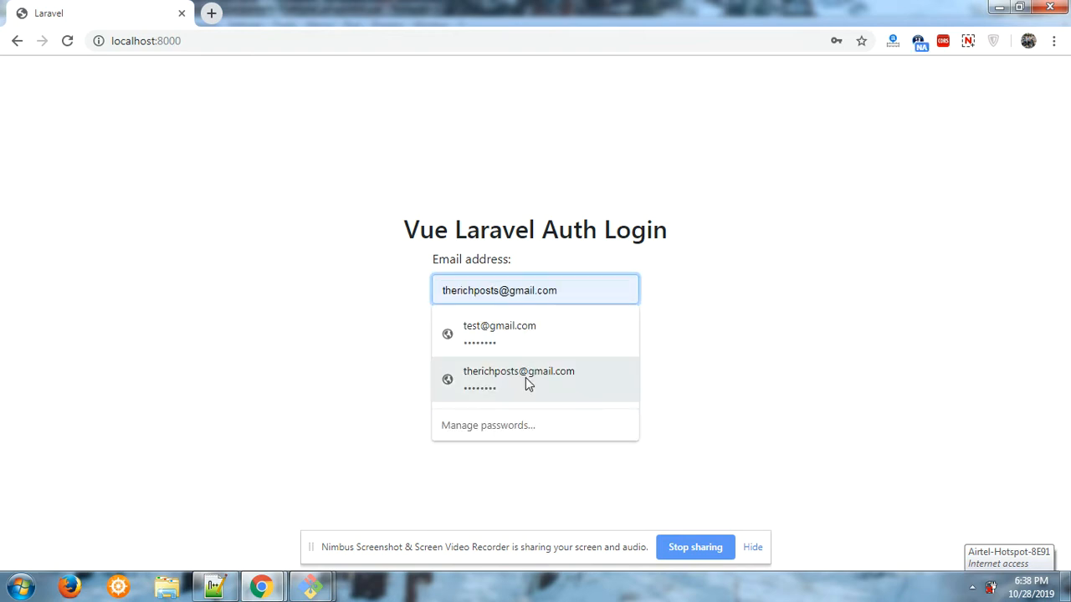
click(459, 400)
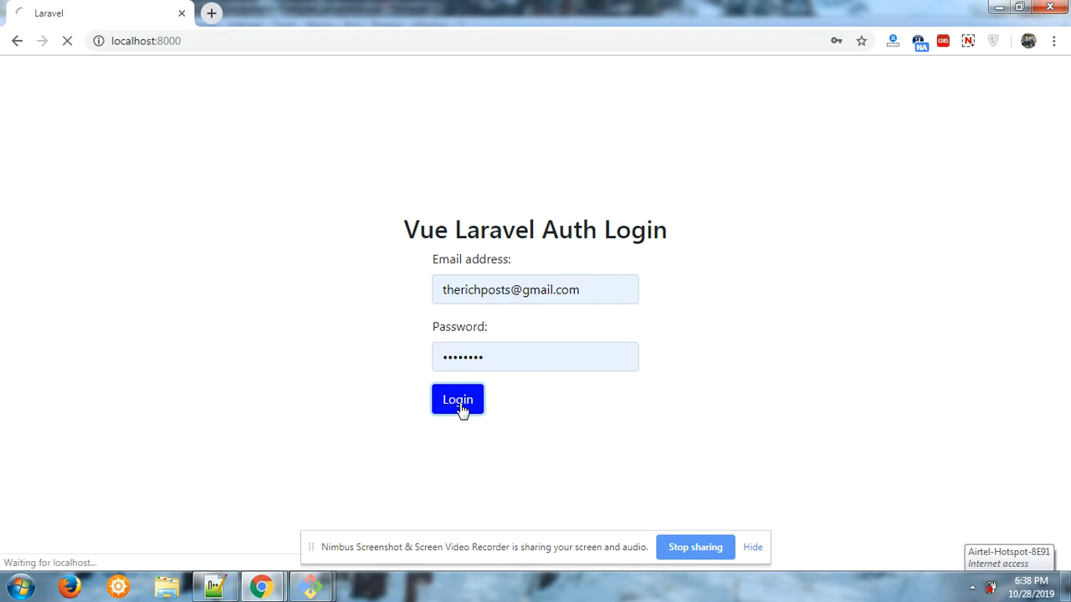
click(457, 398)
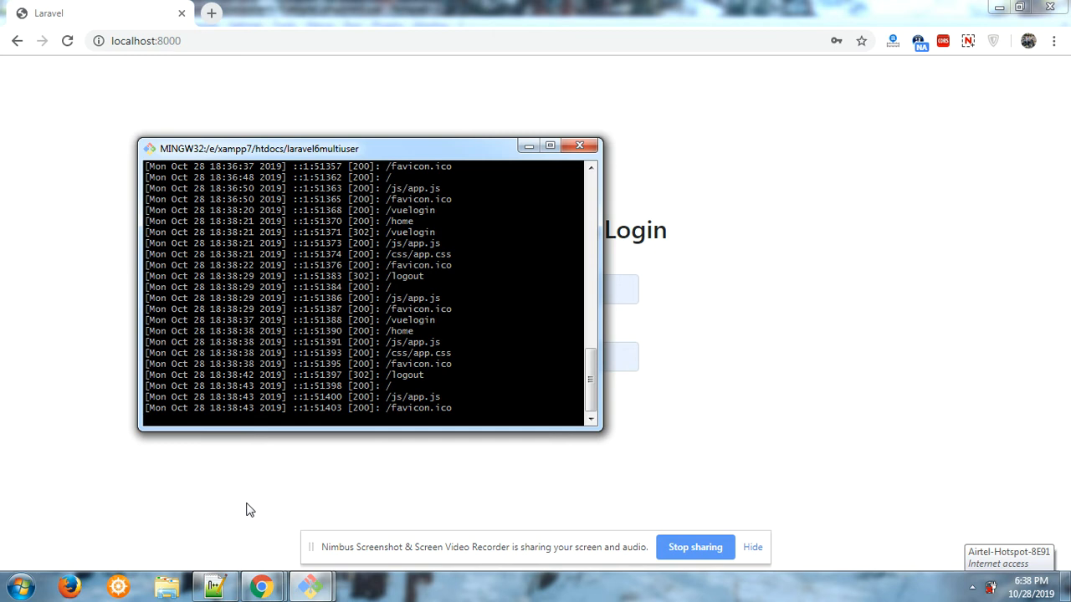
mouse_move(512, 427)
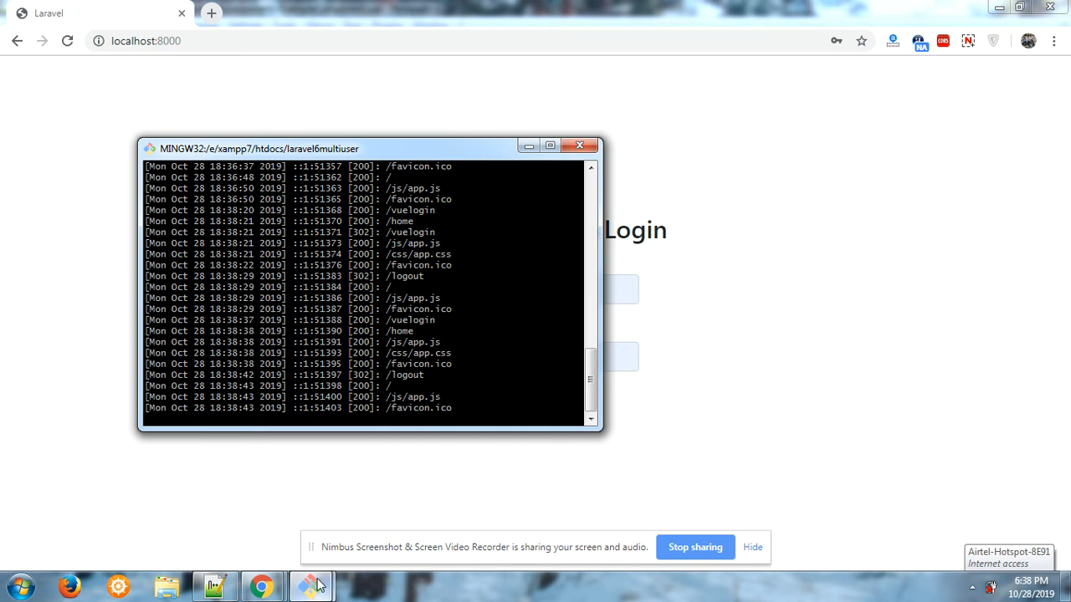
mouse_move(319, 585)
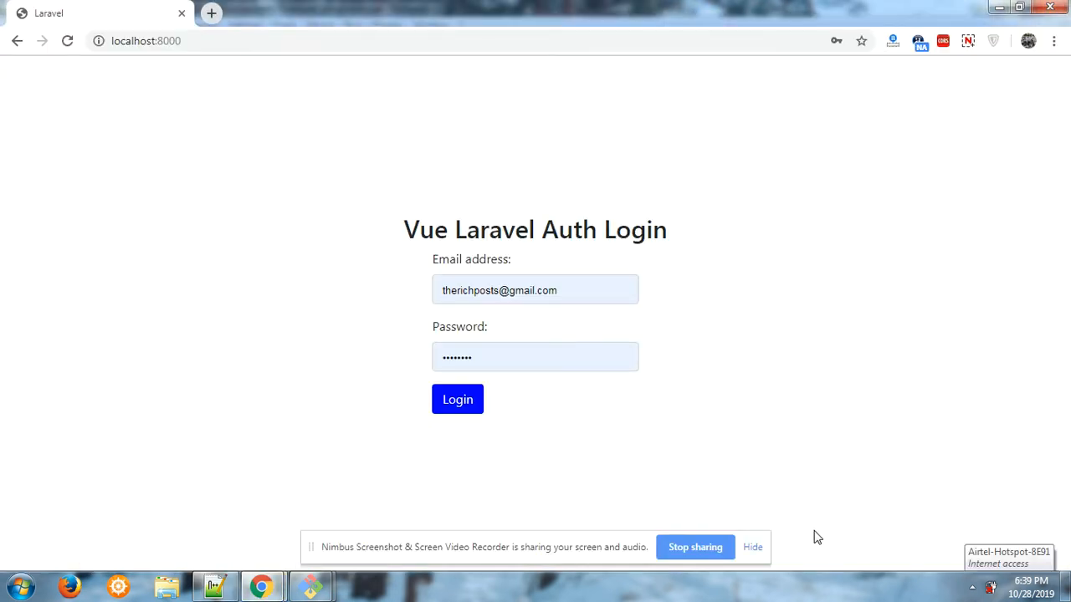
mouse_move(285, 571)
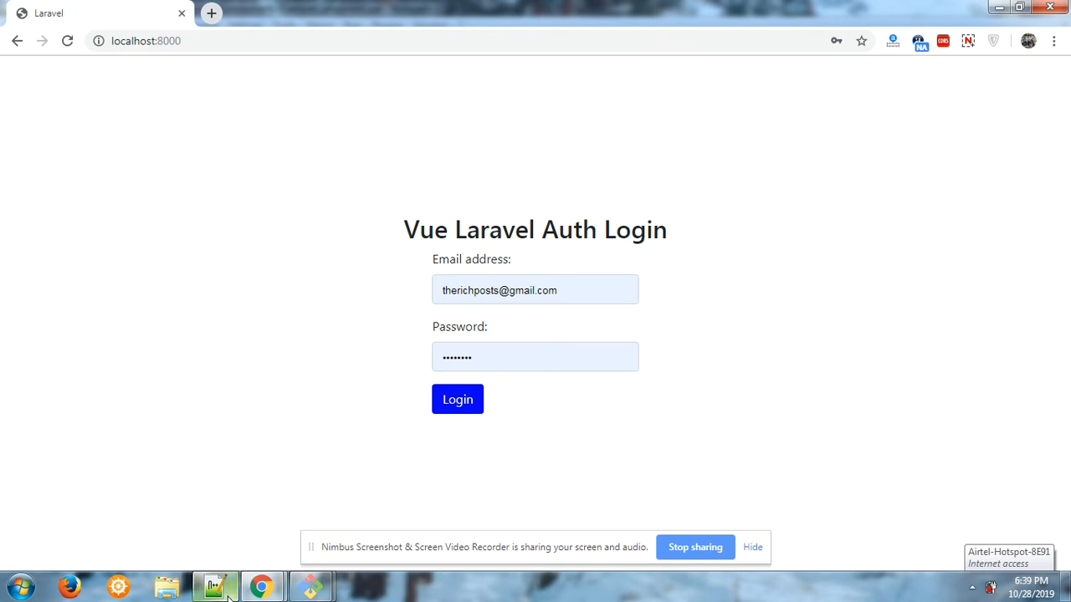
click(216, 582)
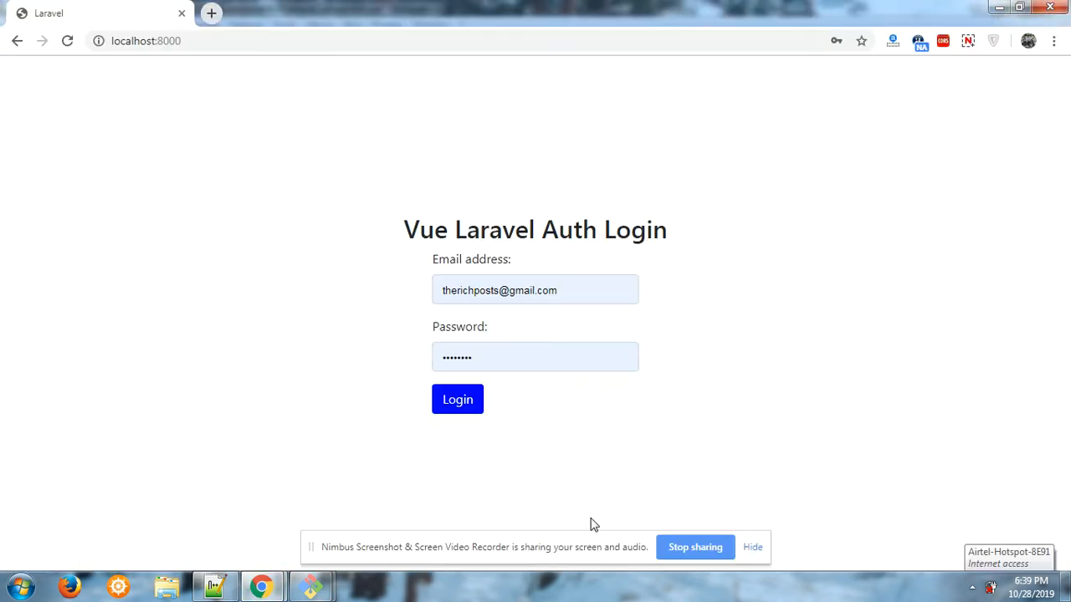
click(535, 290)
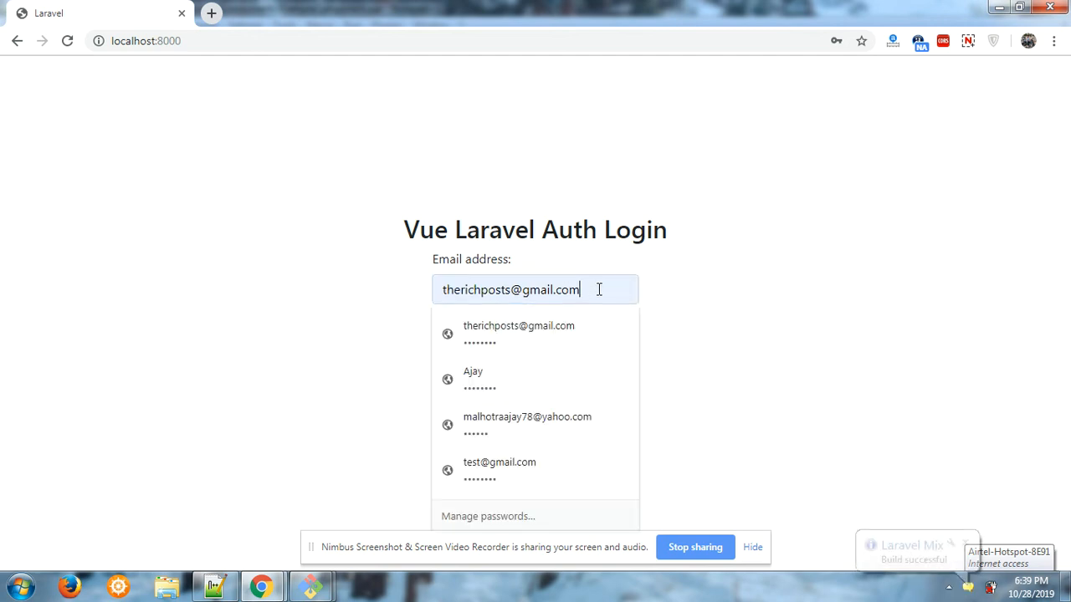
click(518, 333)
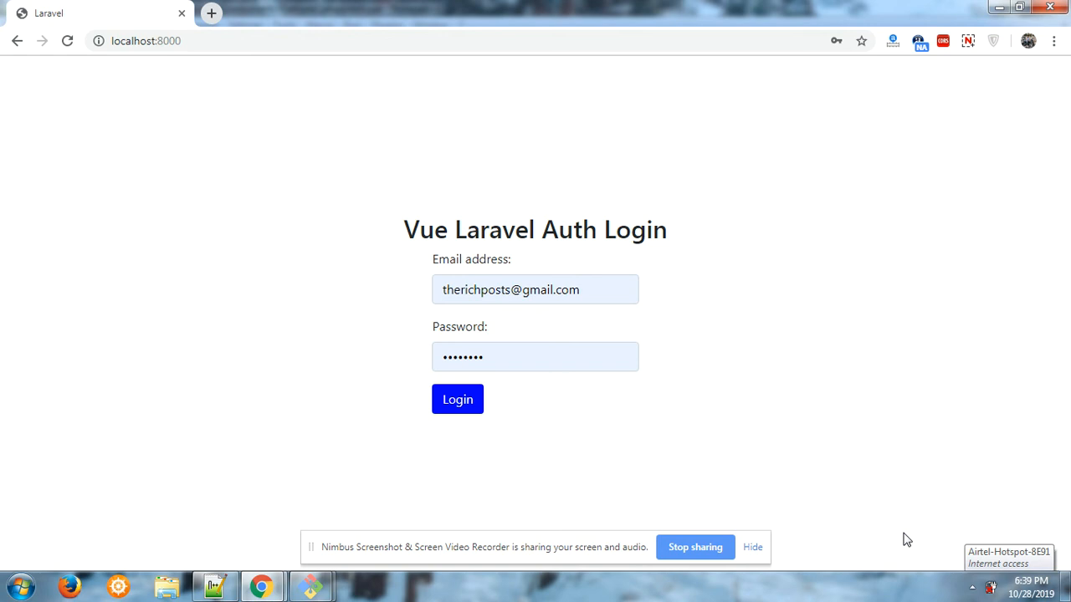
mouse_move(730, 549)
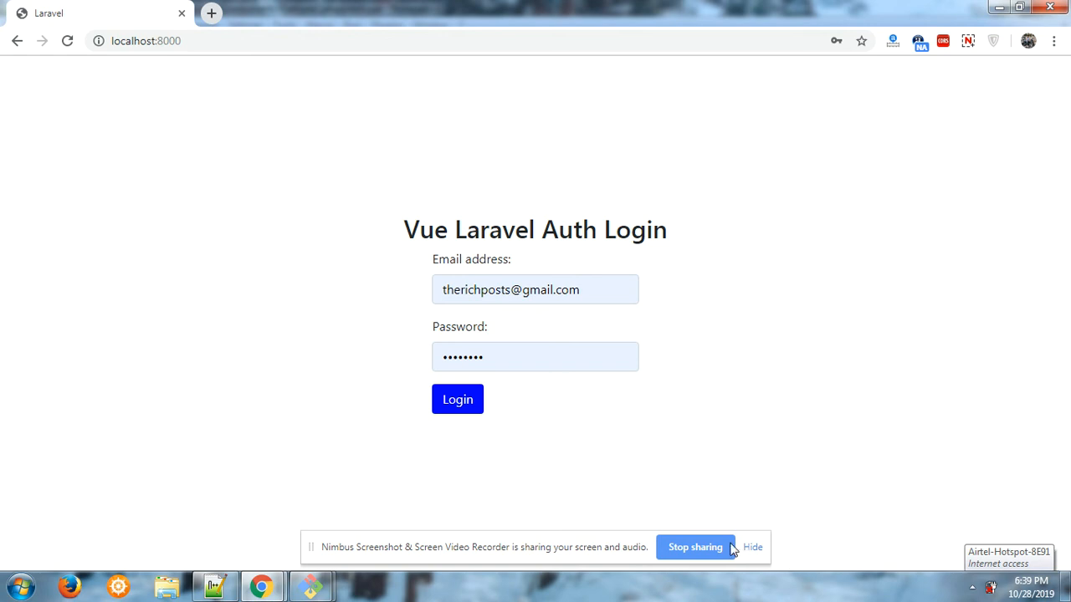